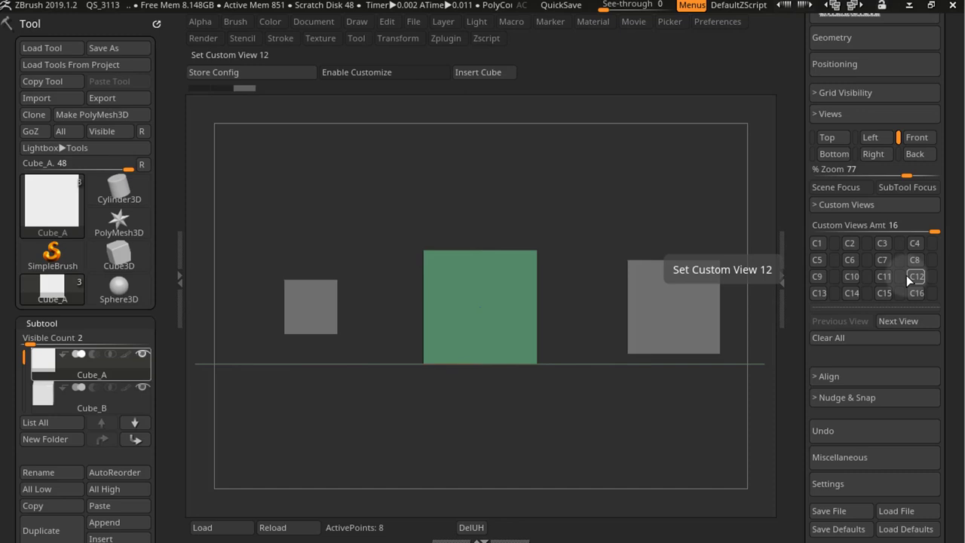
{"action": "mouse_move", "coordinate": [897, 510]}
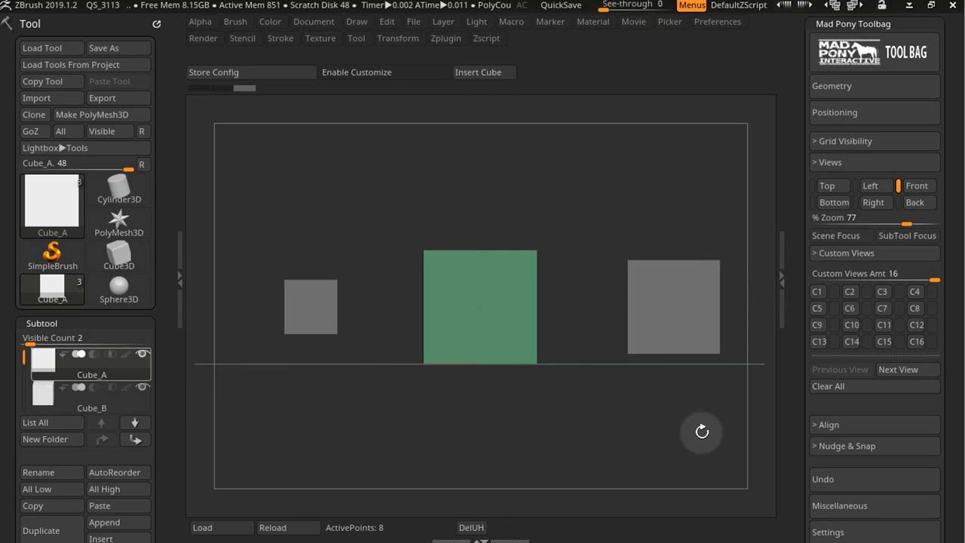
- Orbit the camera to a raised three-quarter angle and store it as custom view C1
{"action": "left_click_drag", "start_coordinate": [701, 431], "coordinate": [700, 422]}
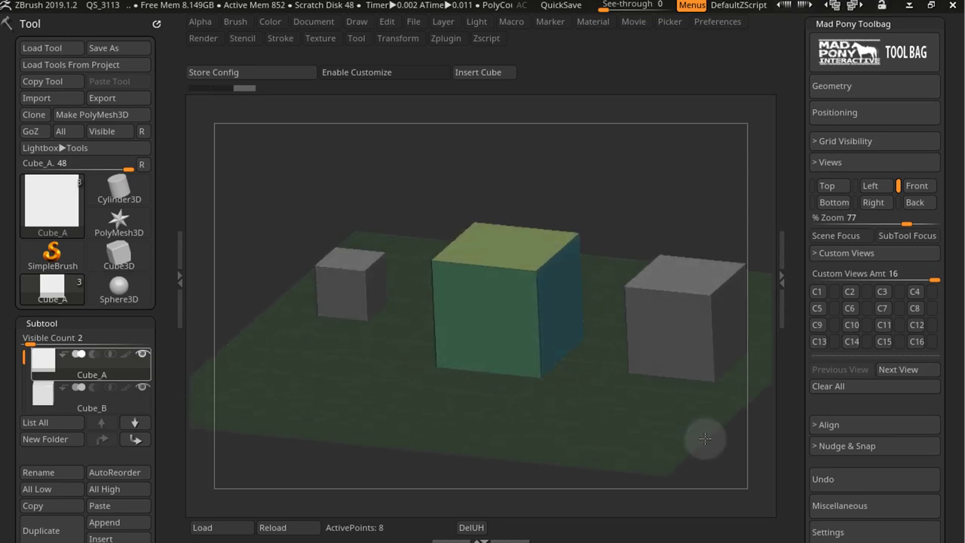
{"action": "left_click_drag", "start_coordinate": [705, 439], "coordinate": [681, 464]}
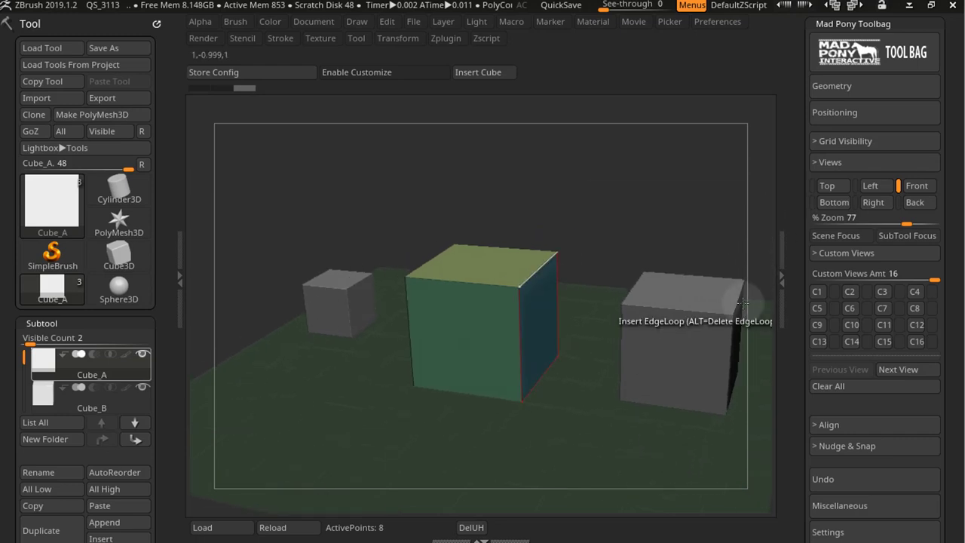
{"action": "left_click", "coordinate": [817, 291]}
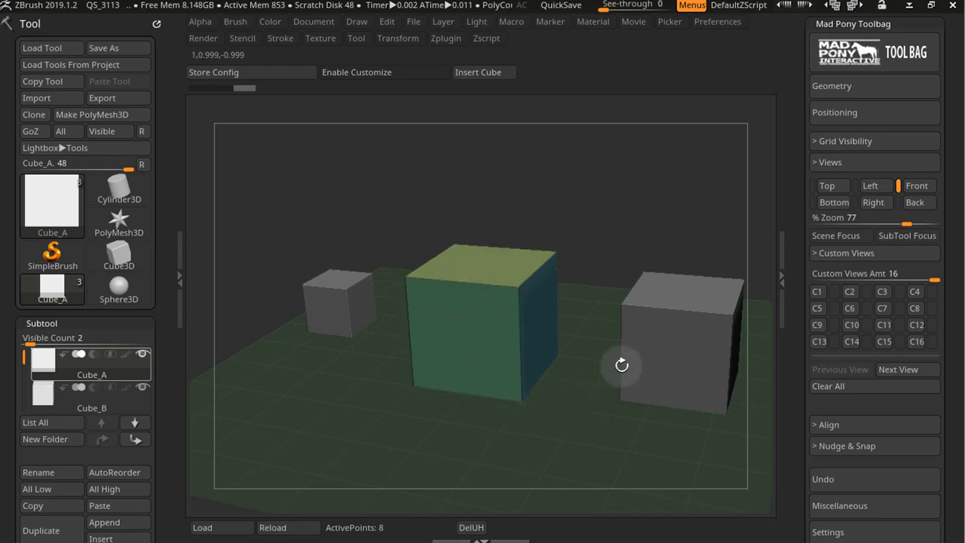
{"action": "mouse_move", "coordinate": [818, 292]}
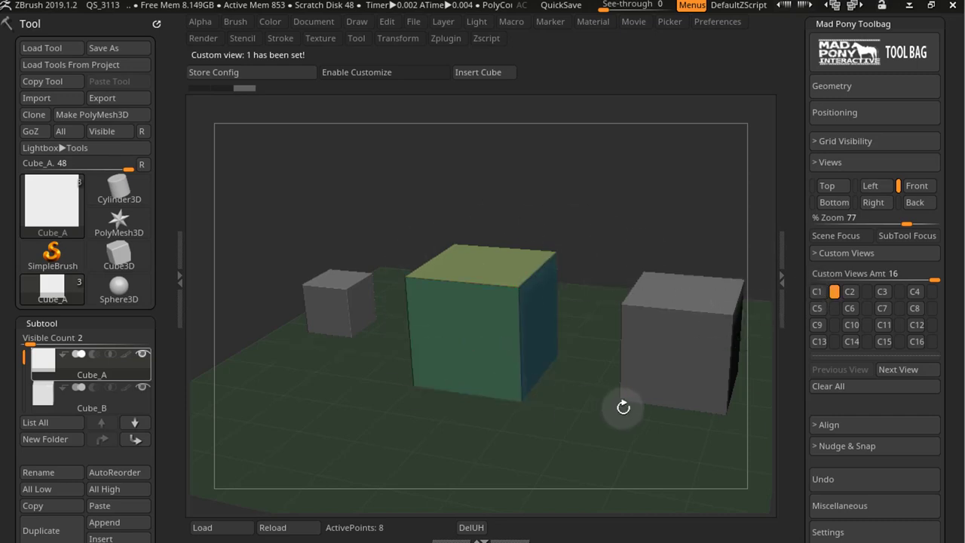
- Orbit to a new tilted angle, store it as custom view C2, then clear C2
{"action": "left_click_drag", "start_coordinate": [624, 407], "coordinate": [666, 450]}
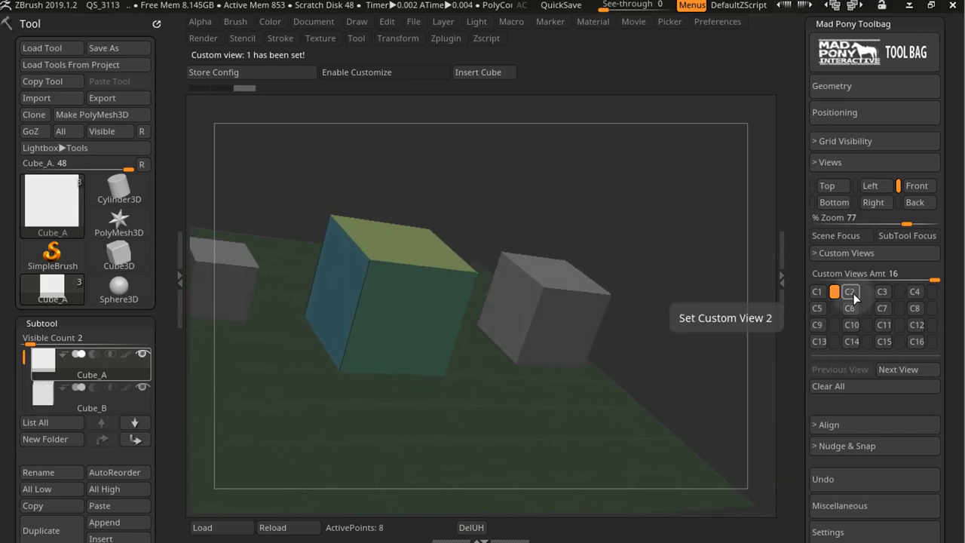
{"action": "left_click", "coordinate": [850, 292]}
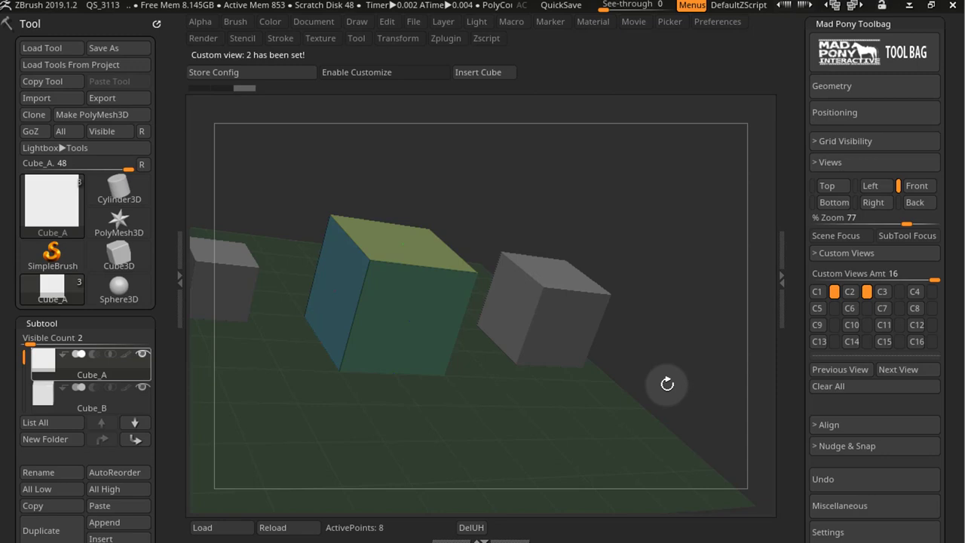
{"action": "left_click", "coordinate": [817, 291]}
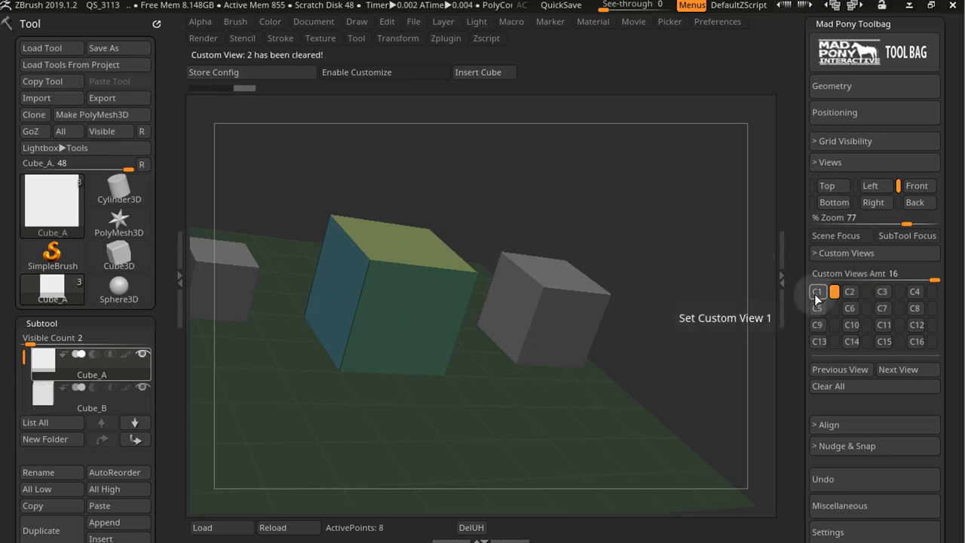
- Recall custom view C1 and store the current angle into C2 again
{"action": "left_click", "coordinate": [817, 291]}
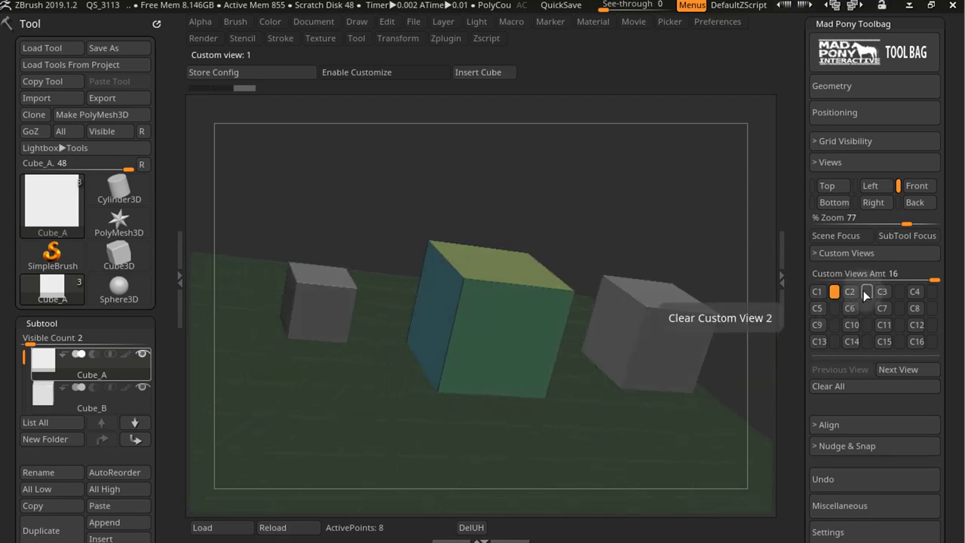
{"action": "left_click", "coordinate": [850, 292]}
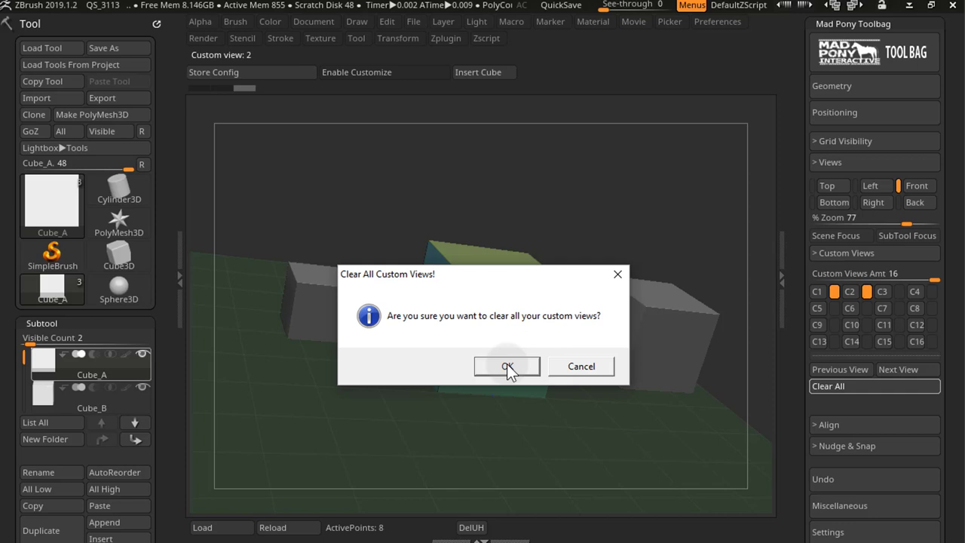
- Confirm Clear All Custom Views and orbit the cubes to a fresh angle
{"action": "left_click", "coordinate": [507, 365]}
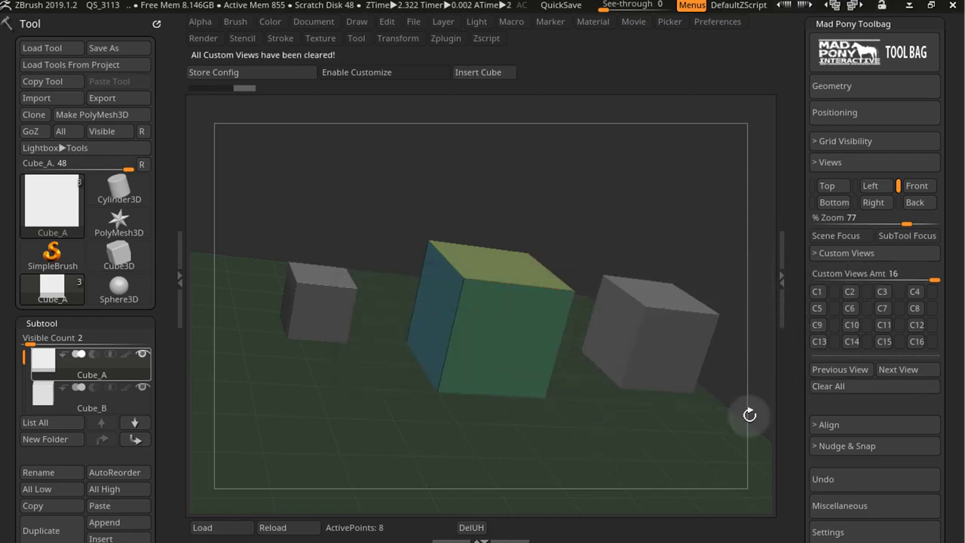
{"action": "left_click", "coordinate": [817, 292]}
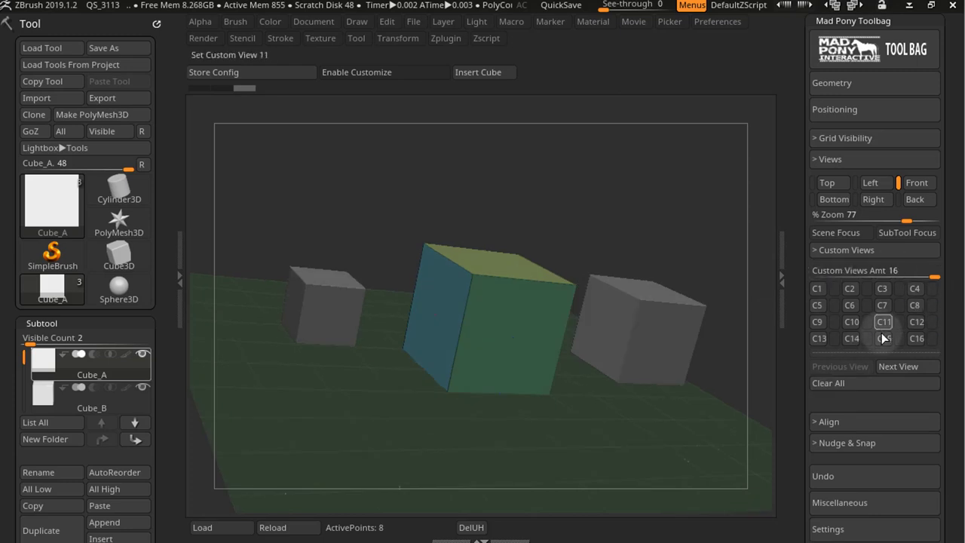
- Save new camera angles into custom views C1 through C4 using the slot buttons and Next View
{"action": "left_click", "coordinate": [816, 288]}
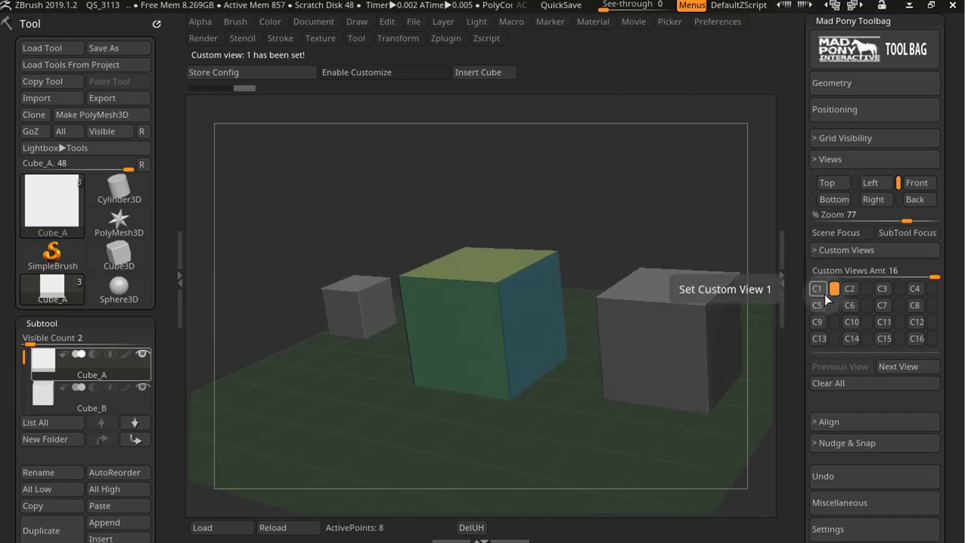
{"action": "mouse_move", "coordinate": [908, 366]}
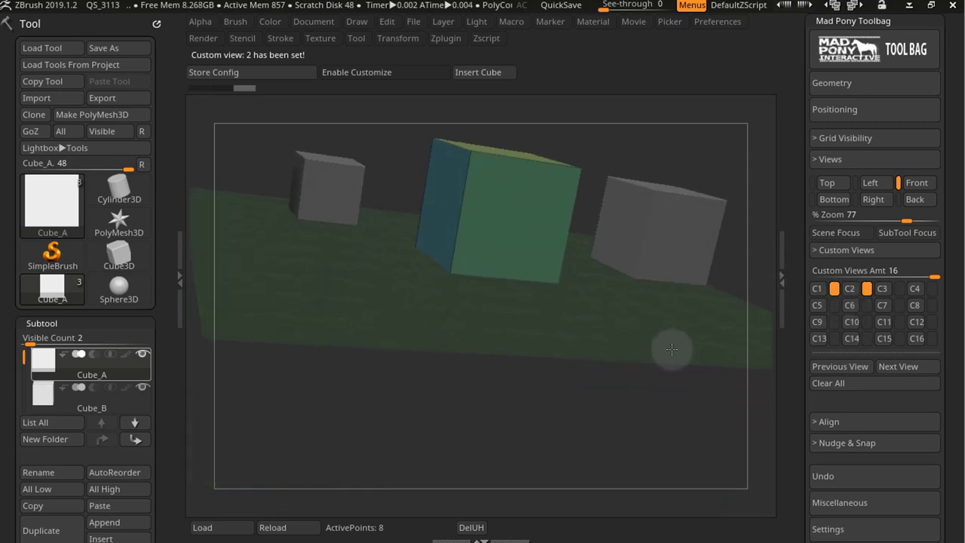
{"action": "left_click", "coordinate": [897, 366]}
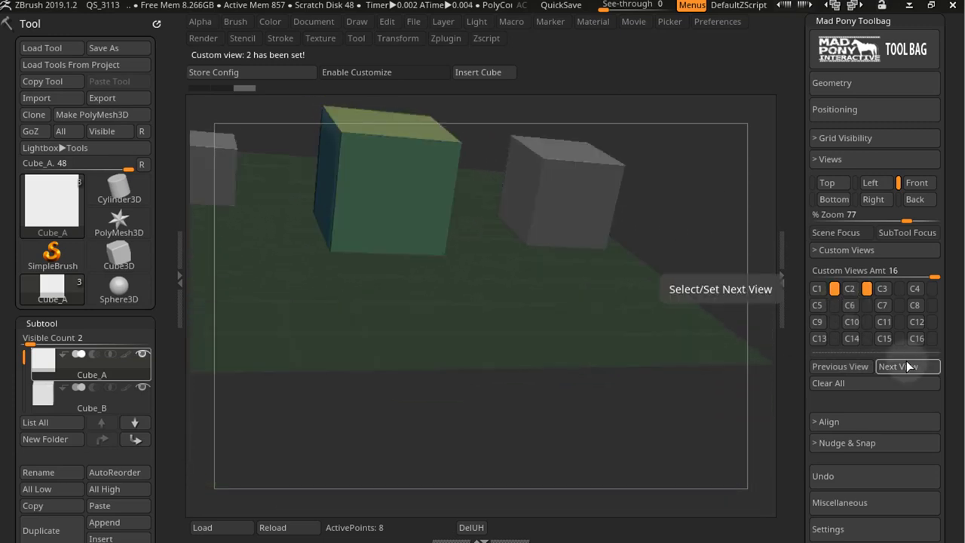
{"action": "left_click", "coordinate": [898, 366]}
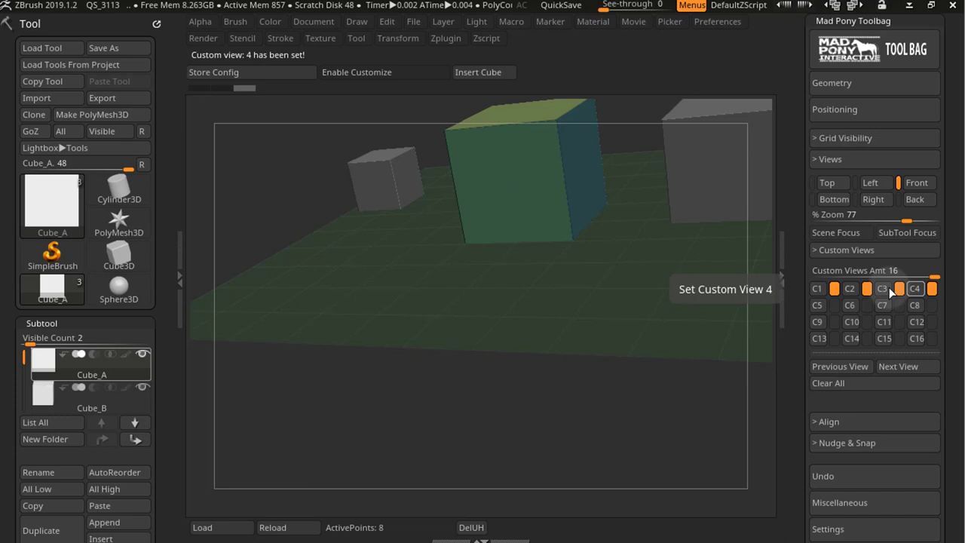
{"action": "mouse_move", "coordinate": [841, 366]}
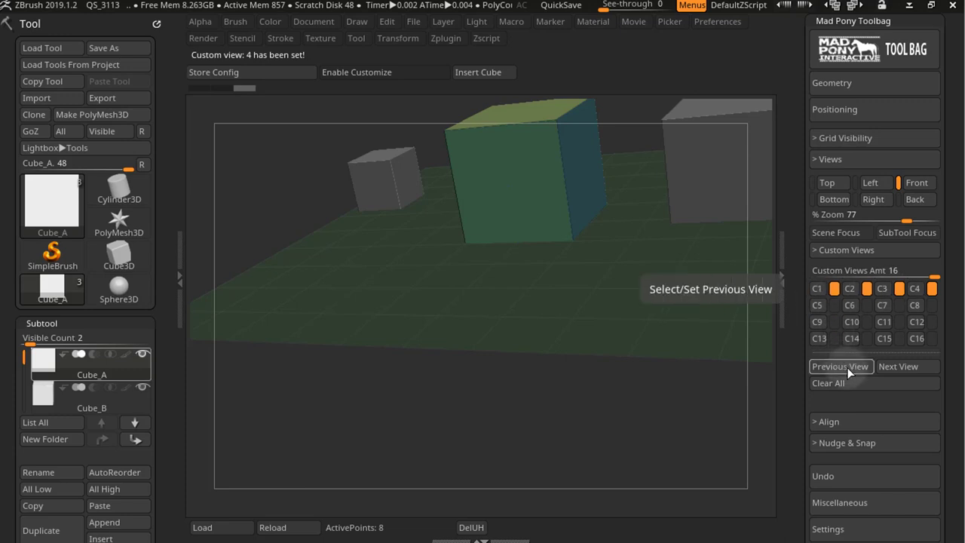
- Cycle through the four saved views with Previous View and Next View
{"action": "left_click", "coordinate": [841, 366]}
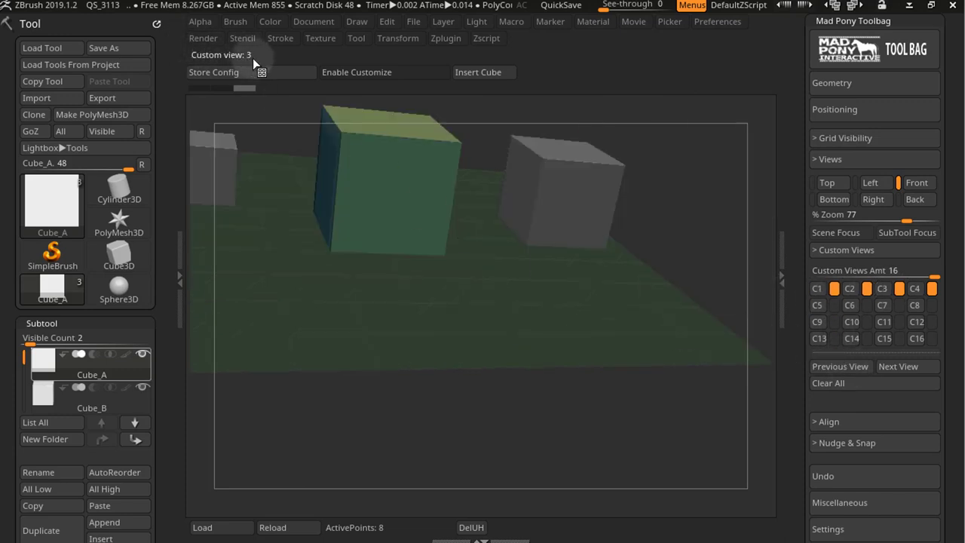
{"action": "mouse_move", "coordinate": [841, 366]}
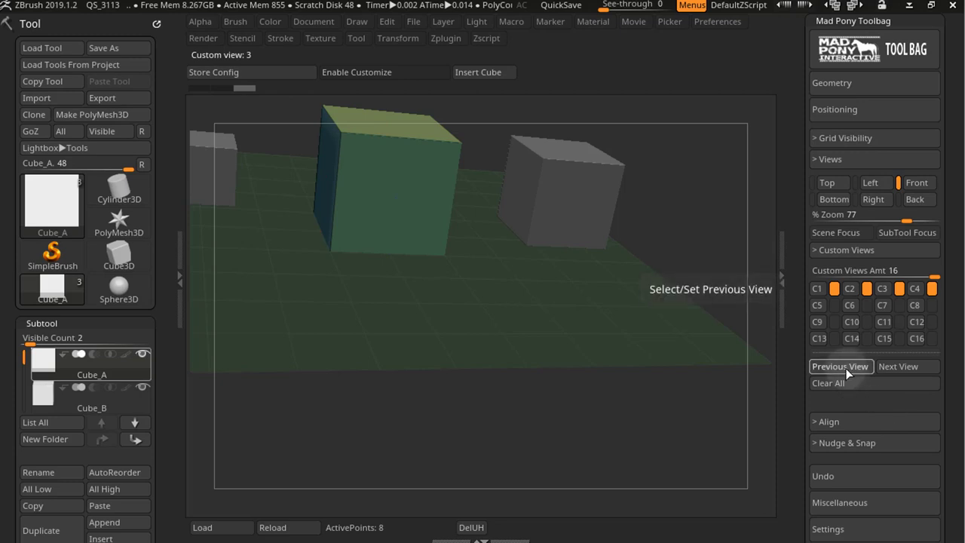
{"action": "left_click", "coordinate": [841, 367]}
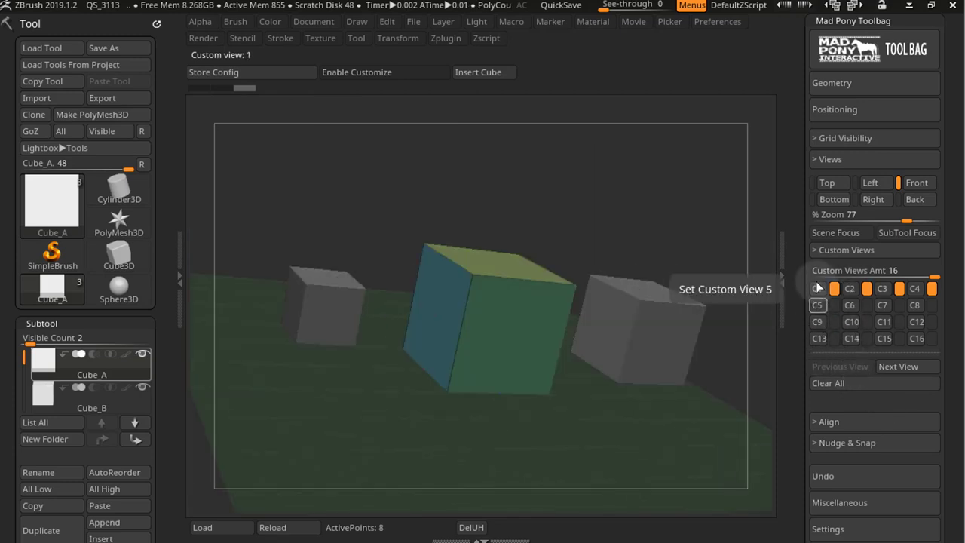
{"action": "left_click", "coordinate": [897, 367]}
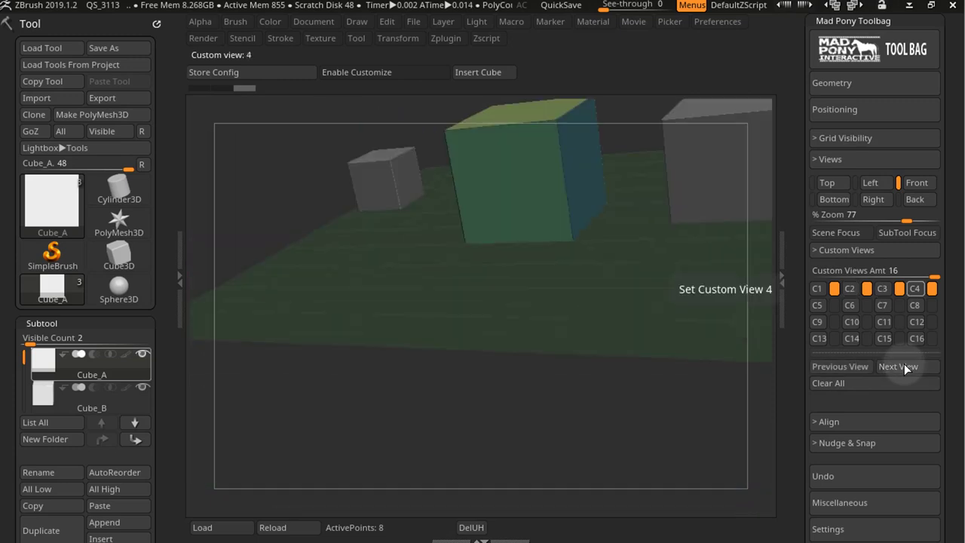
{"action": "left_click", "coordinate": [898, 366]}
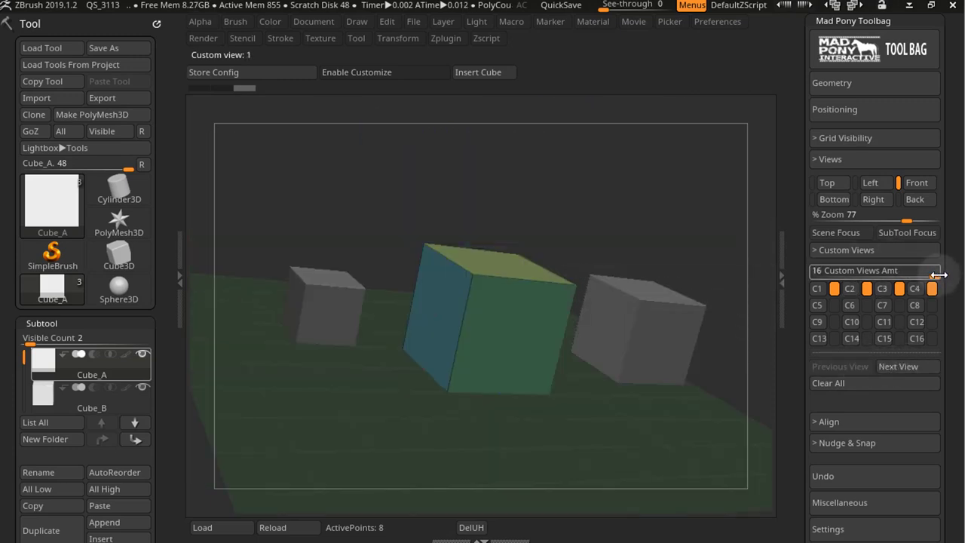
{"action": "mouse_move", "coordinate": [871, 270]}
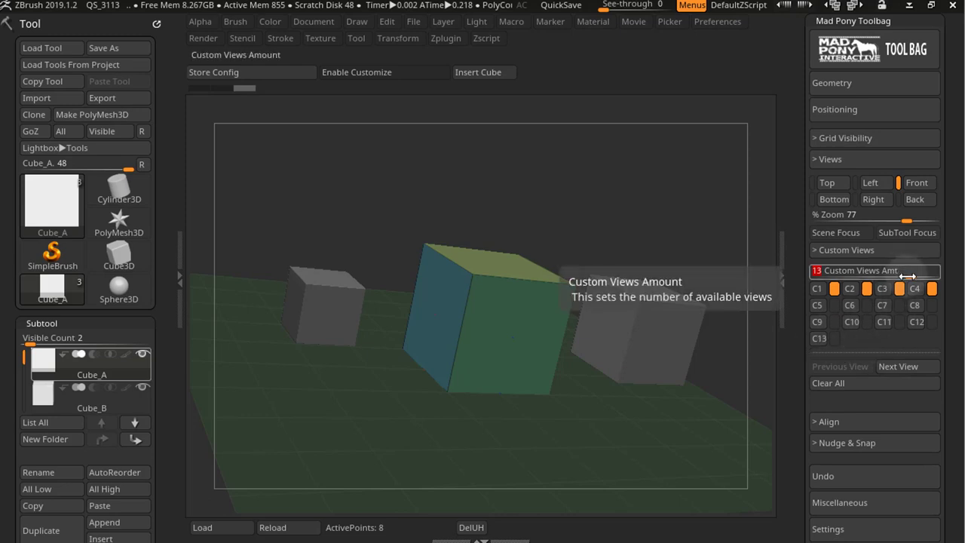
- Set Custom Views Amt to 4 and step forward and back through the saved views to view 1
{"action": "left_click_drag", "start_coordinate": [890, 271], "coordinate": [875, 270]}
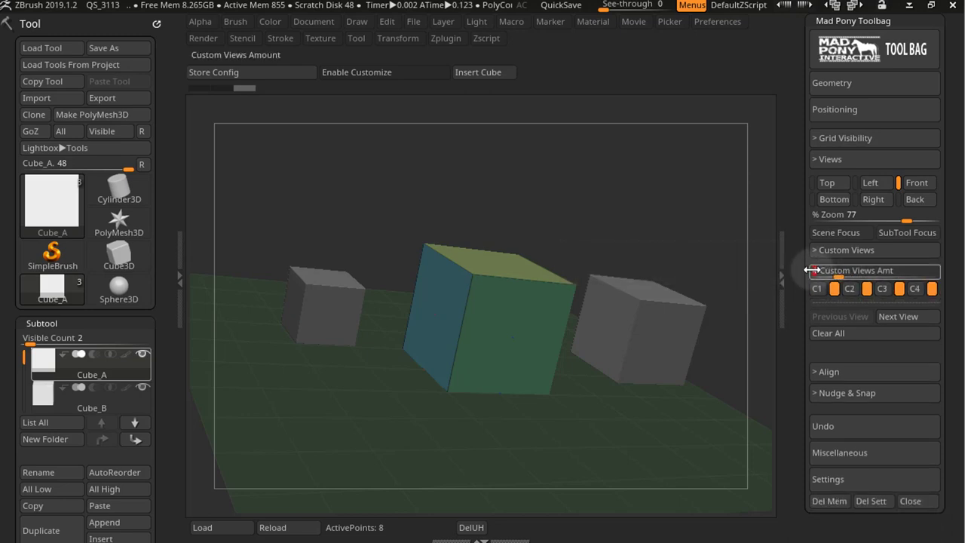
{"action": "mouse_move", "coordinate": [875, 271]}
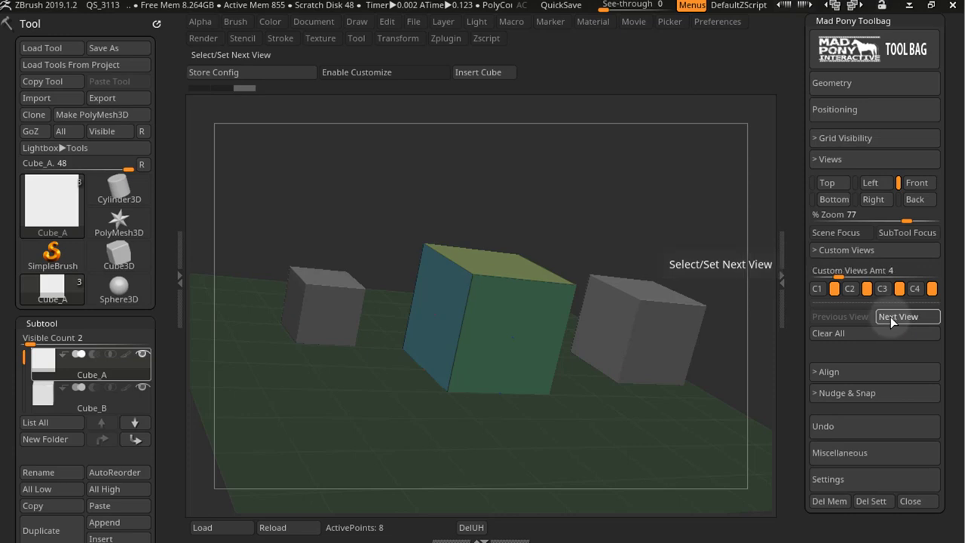
{"action": "left_click", "coordinate": [908, 316]}
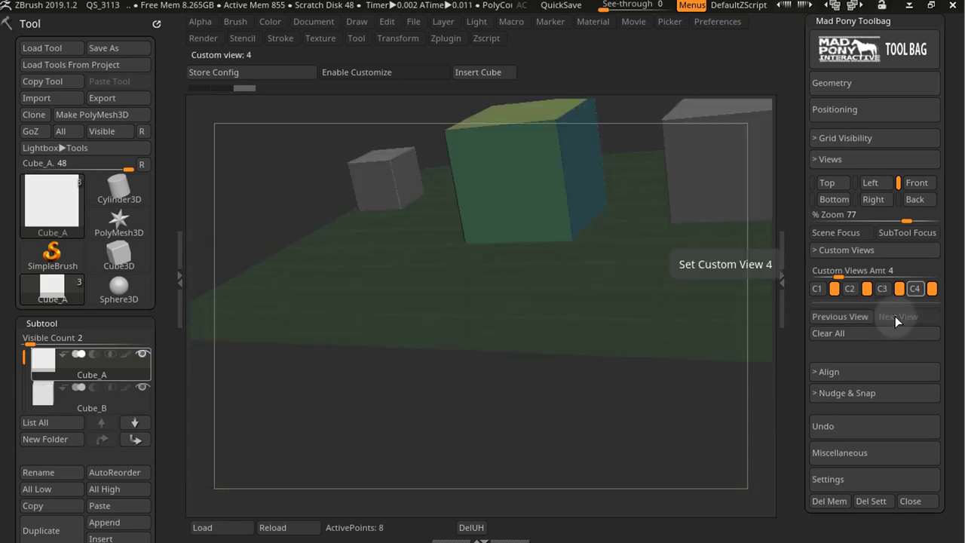
{"action": "mouse_move", "coordinate": [874, 271]}
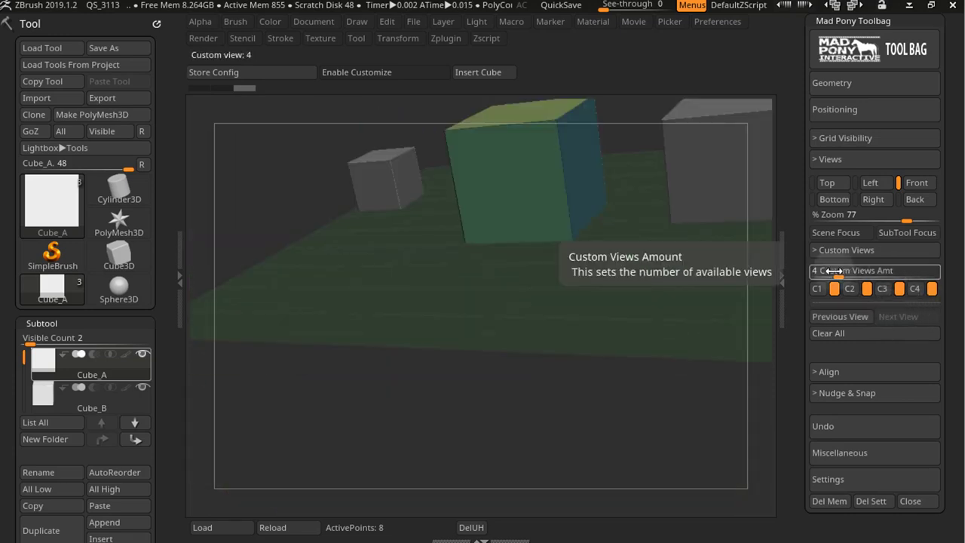
{"action": "mouse_move", "coordinate": [900, 317]}
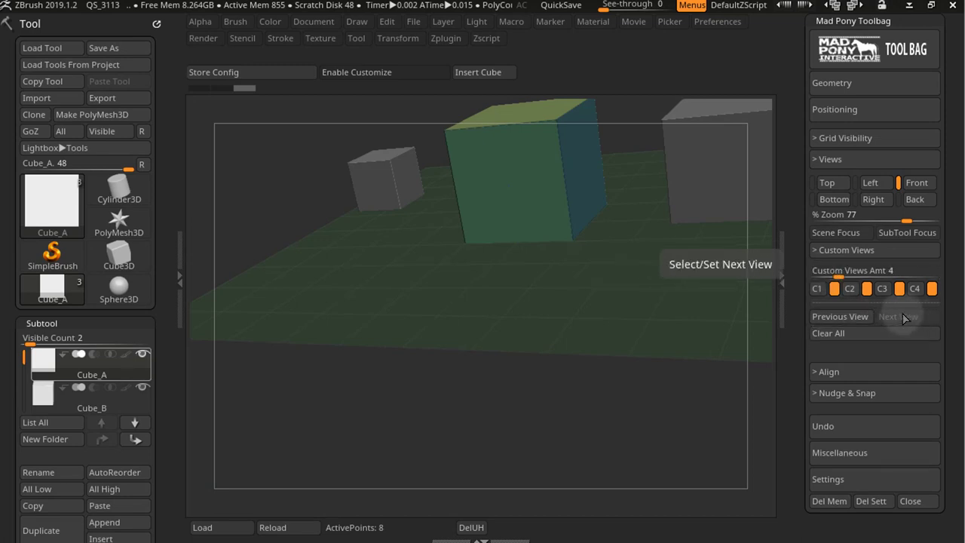
{"action": "left_click", "coordinate": [883, 289]}
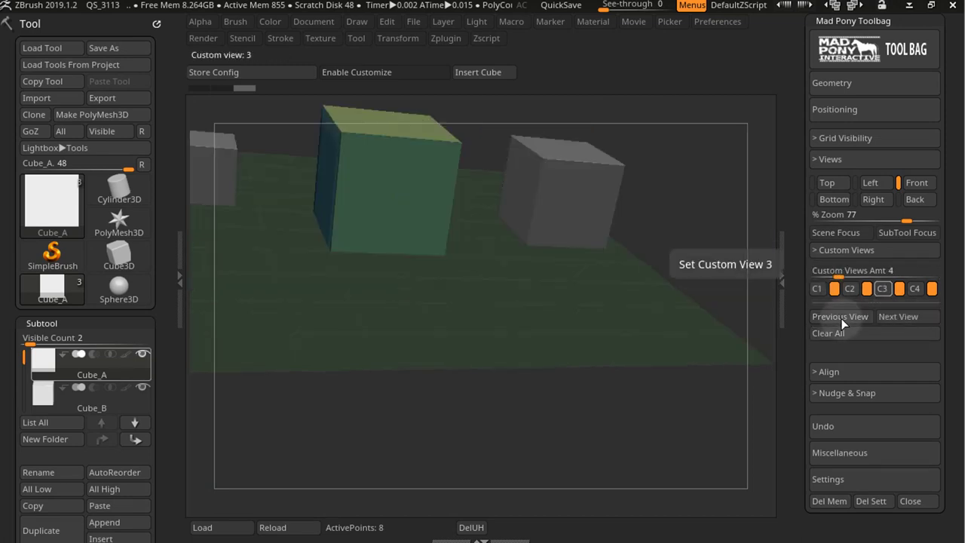
{"action": "left_click", "coordinate": [839, 316]}
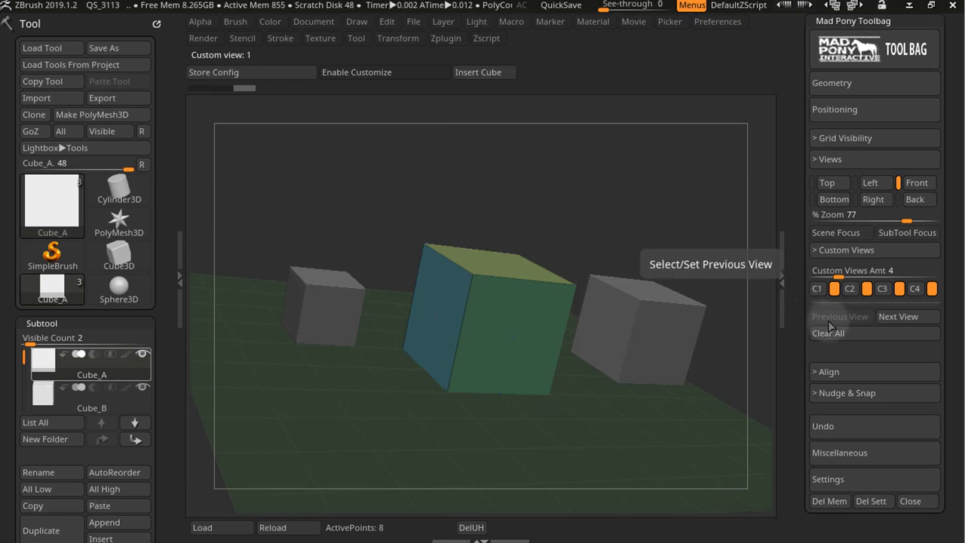
{"action": "mouse_move", "coordinate": [834, 323]}
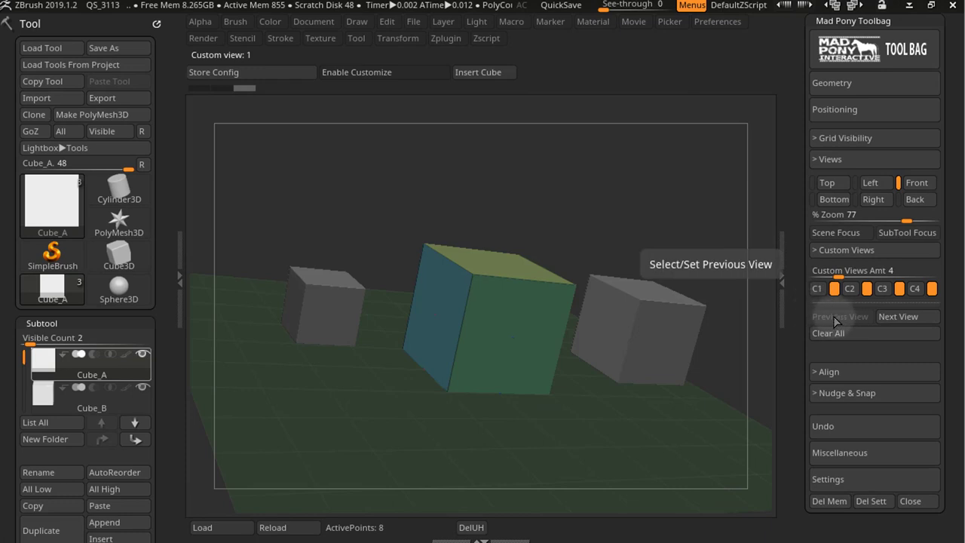
{"action": "mouse_move", "coordinate": [864, 322]}
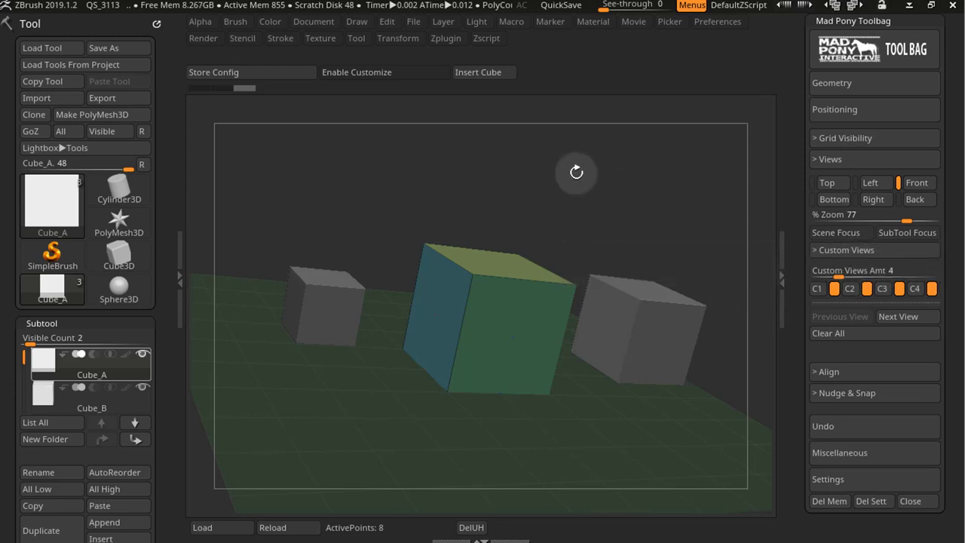
- Enable Customize and place the Custom Views Amt, Previous/Next View and Clear All controls on the top shelf
{"action": "left_click", "coordinate": [385, 71]}
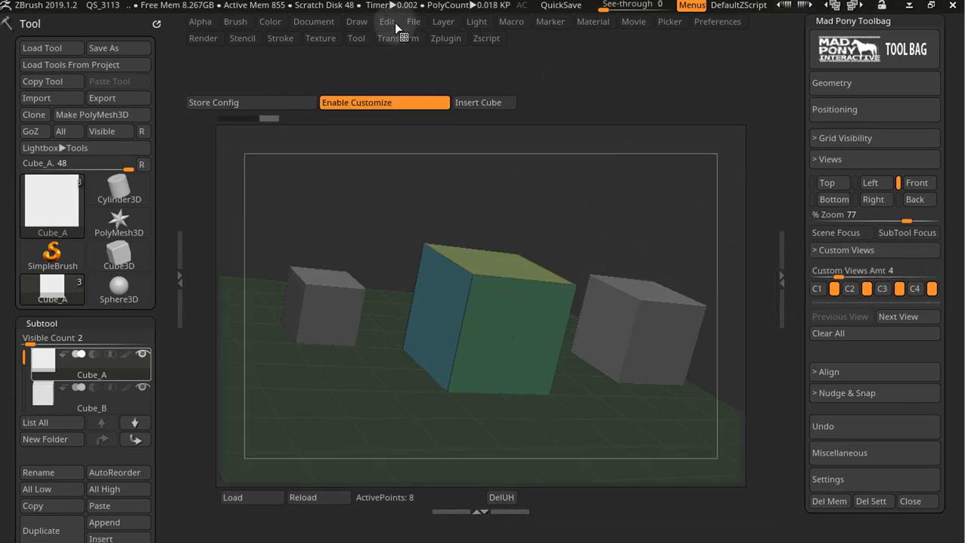
{"action": "left_click", "coordinate": [717, 21]}
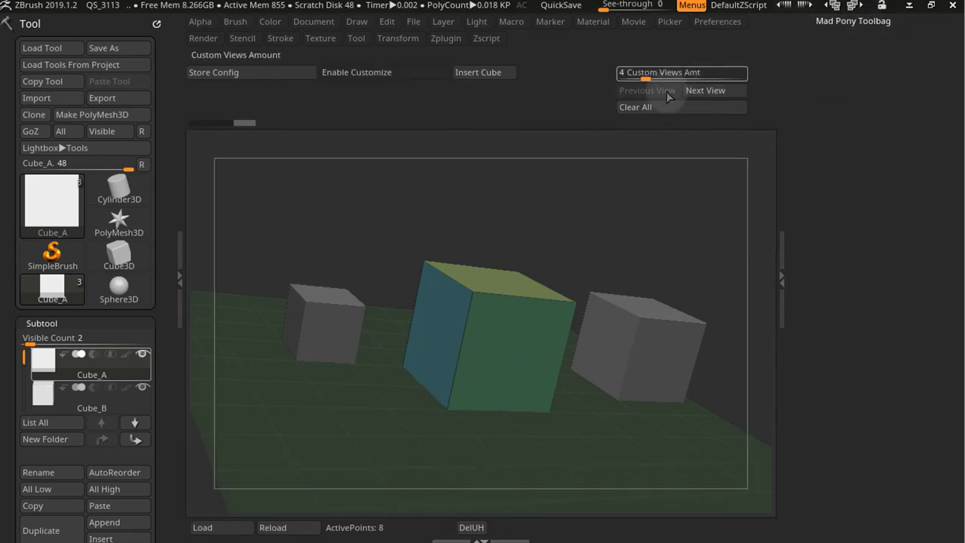
- Cycle through the saved custom views from the new top-shelf buttons
{"action": "left_click", "coordinate": [705, 90]}
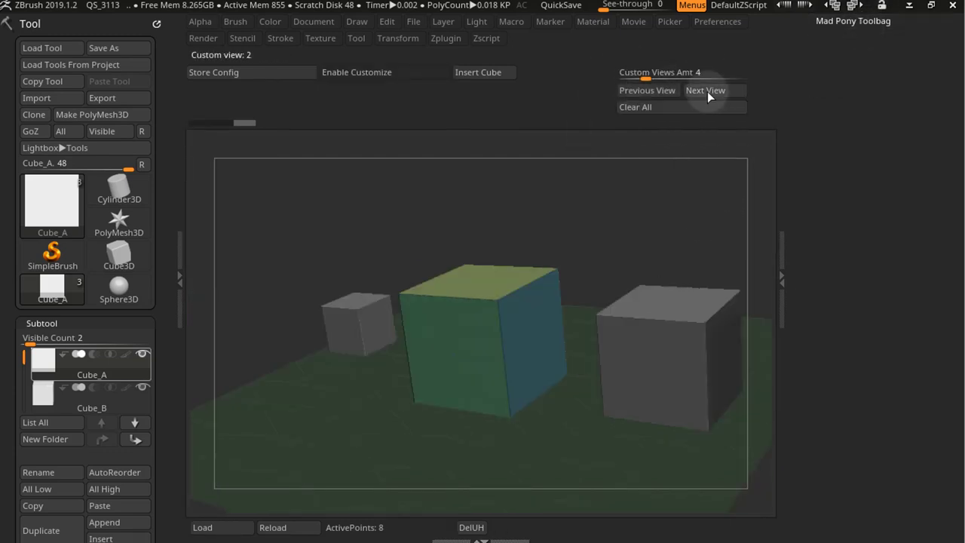
{"action": "left_click", "coordinate": [706, 90]}
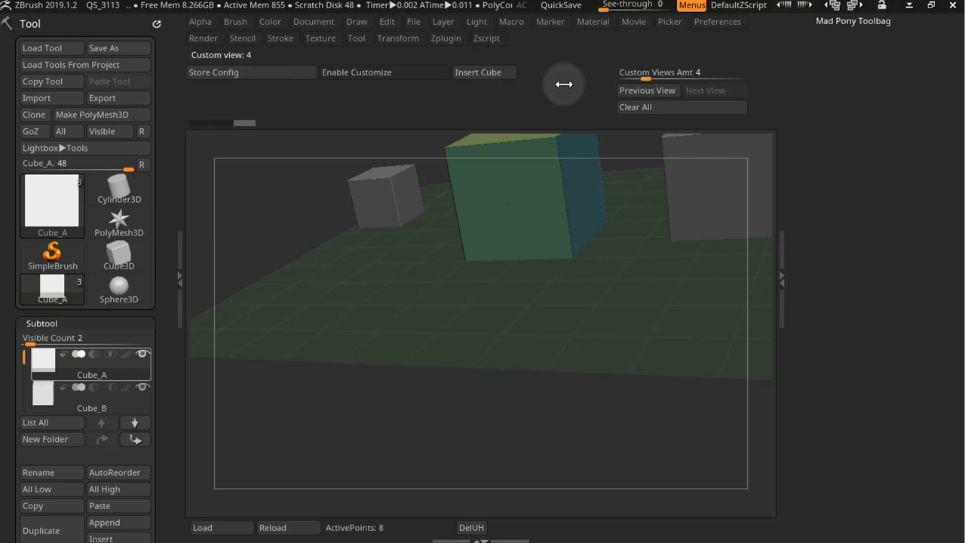
{"action": "left_click", "coordinate": [647, 89]}
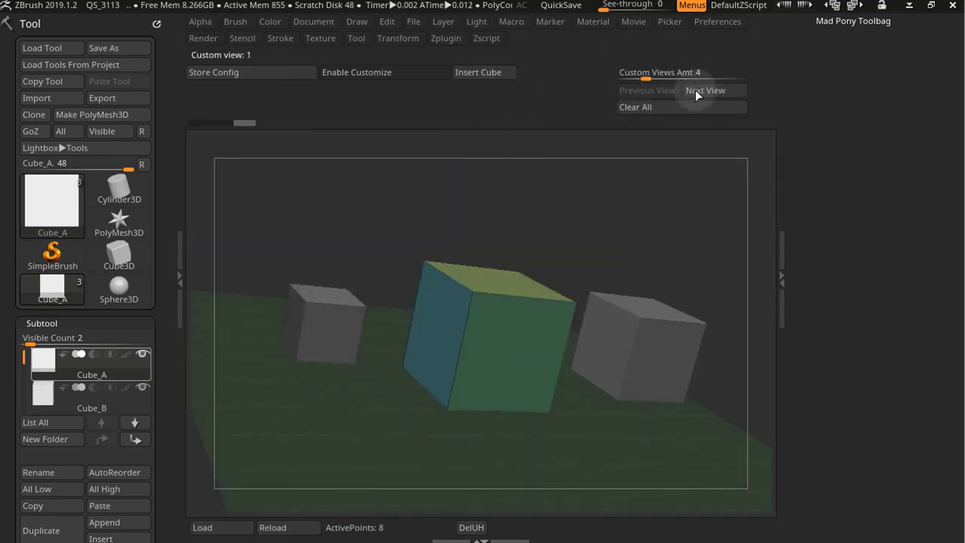
- Raise Custom Views Amt to 5, save a fifth view, step back, and request Clear All
{"action": "left_click", "coordinate": [705, 90]}
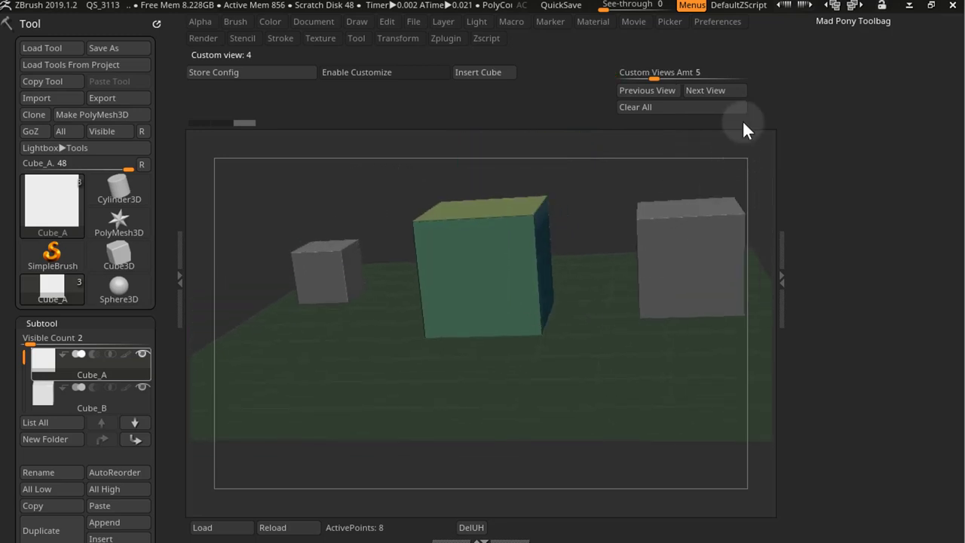
{"action": "left_click", "coordinate": [647, 90]}
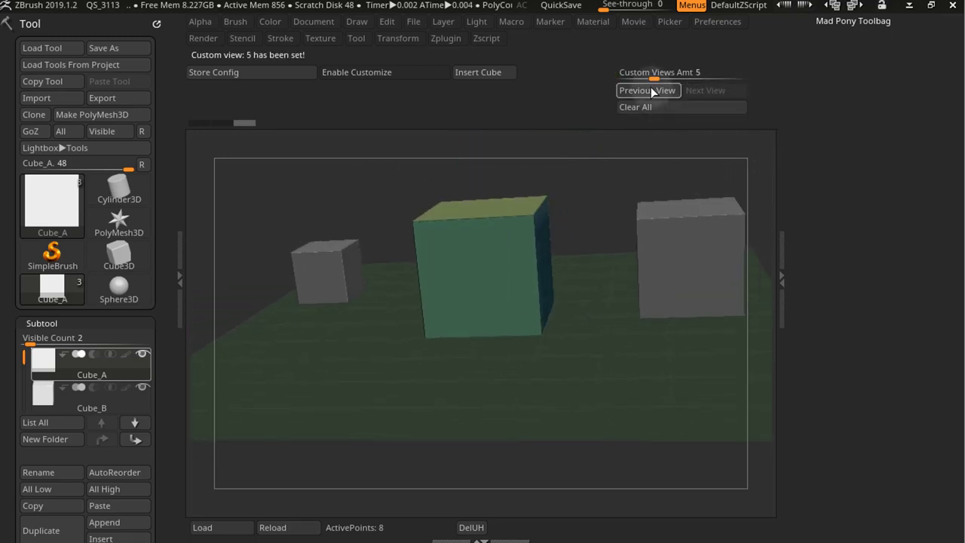
{"action": "left_click", "coordinate": [647, 90]}
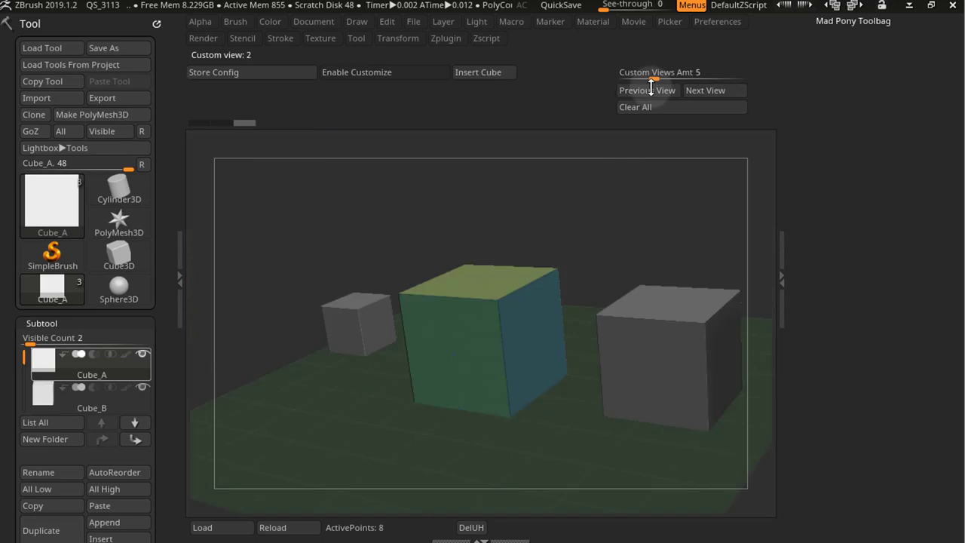
{"action": "left_click", "coordinate": [705, 90]}
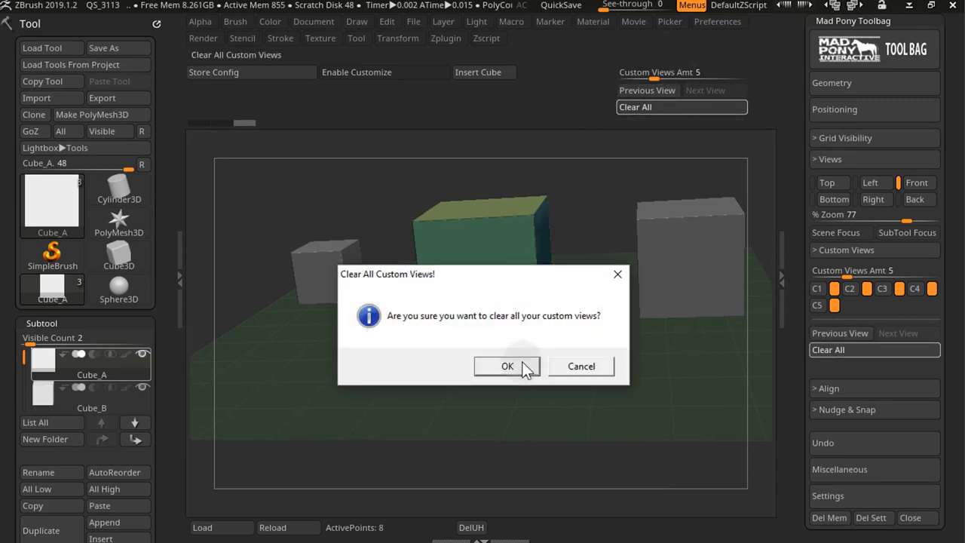
- Confirm clearing all custom views, set the amount to 2 and store a new first view
{"action": "left_click", "coordinate": [507, 366]}
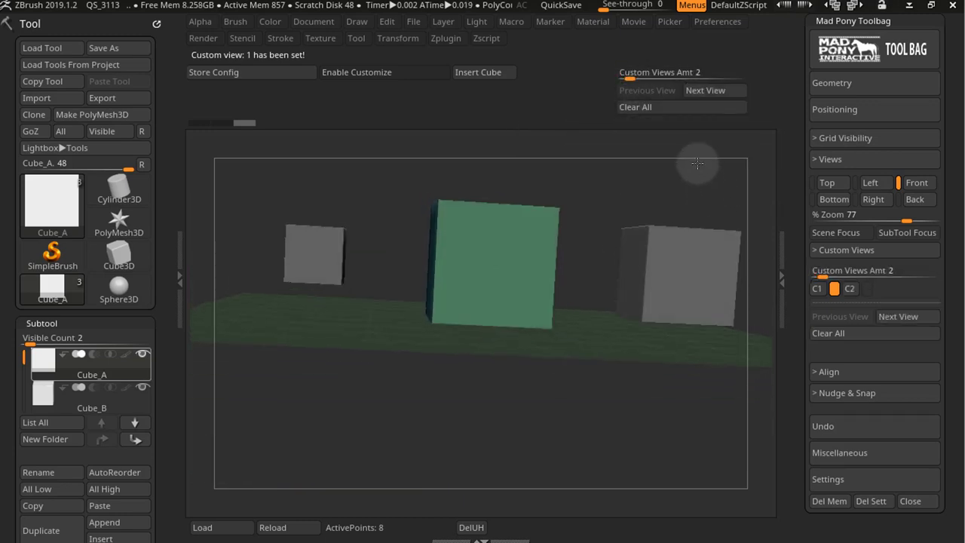
{"action": "left_click", "coordinate": [714, 89]}
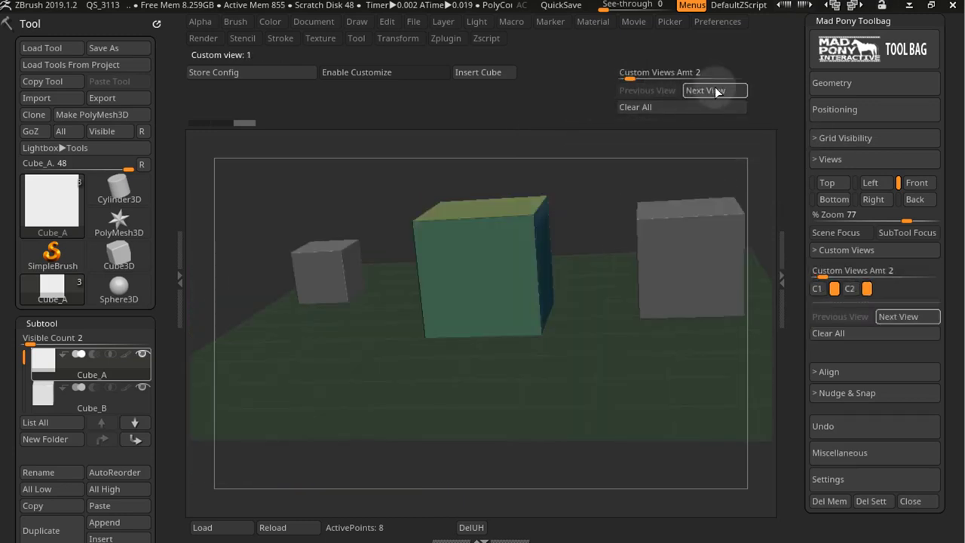